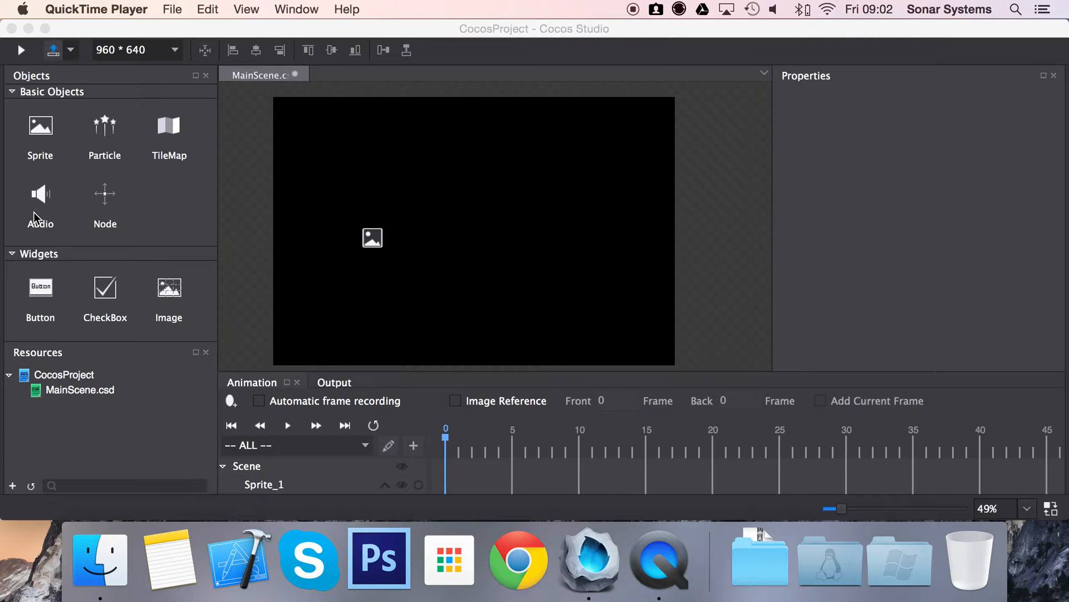
{"action": "mouse_move", "coordinate": [46, 225]}
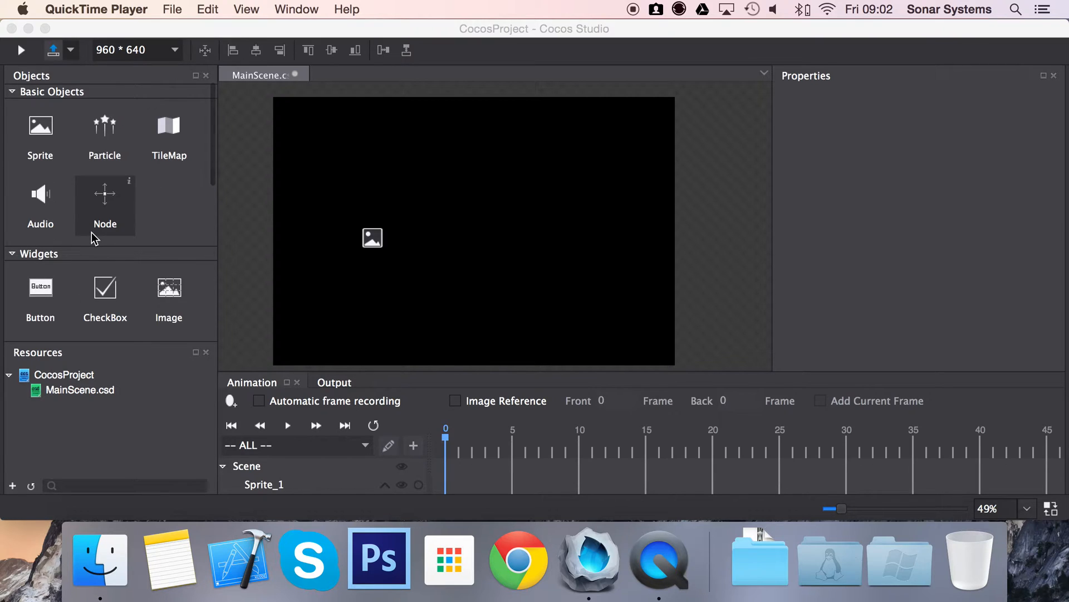
{"action": "mouse_move", "coordinate": [142, 152]}
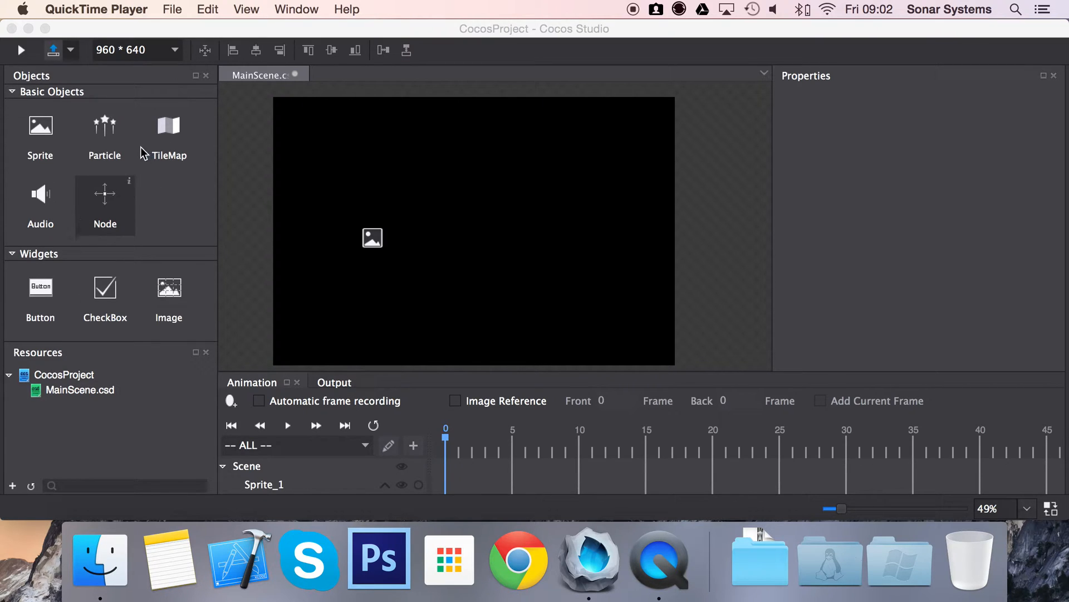
Import BlueDot, GreenDot, PurpleDot, RedDot and YellowDot PNGs from Desktop/Assets via Import Resources
{"action": "scroll", "scroll_direction": "down", "scroll_amount": 3}
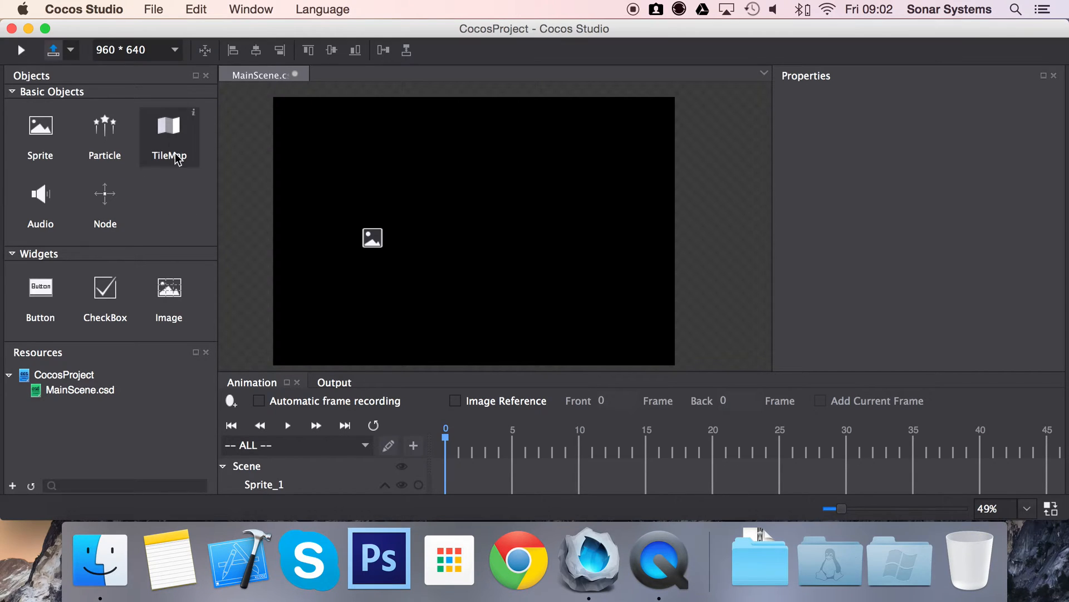
{"action": "left_click", "coordinate": [153, 8]}
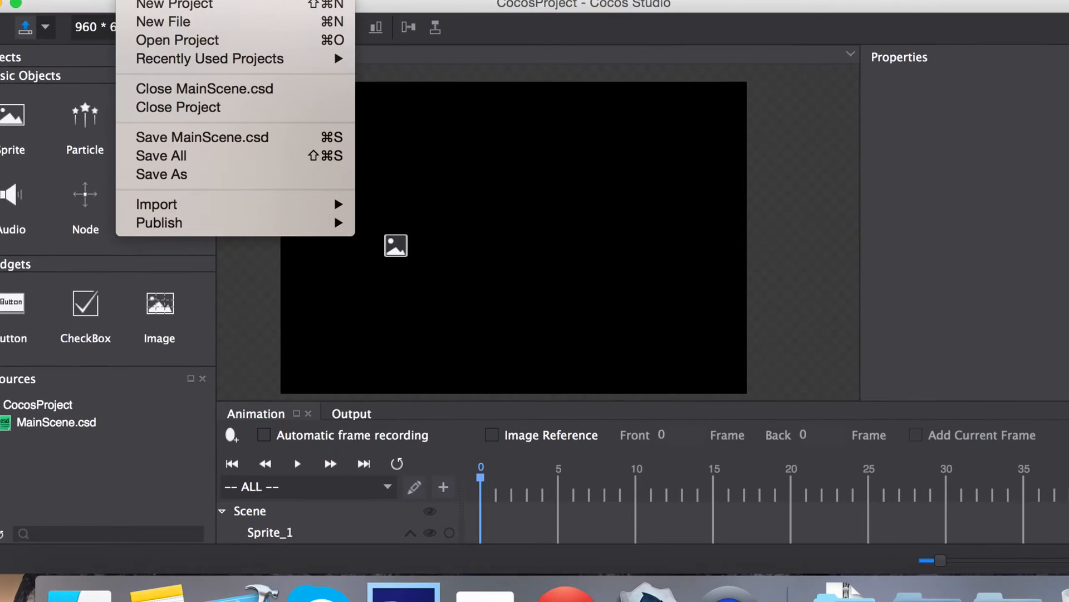
{"action": "mouse_move", "coordinate": [156, 204]}
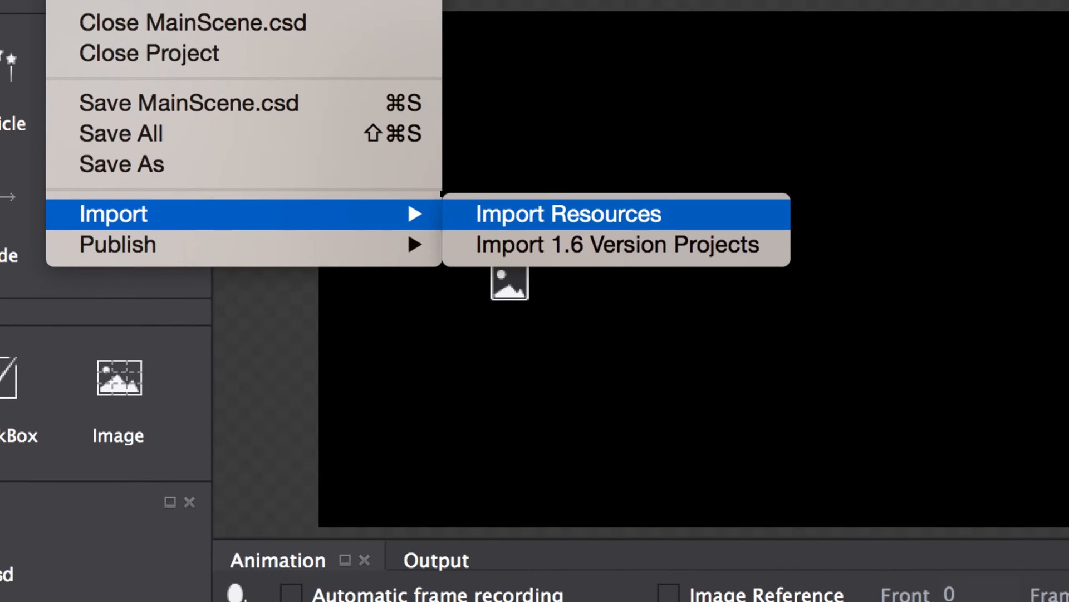
{"action": "left_click", "coordinate": [566, 214]}
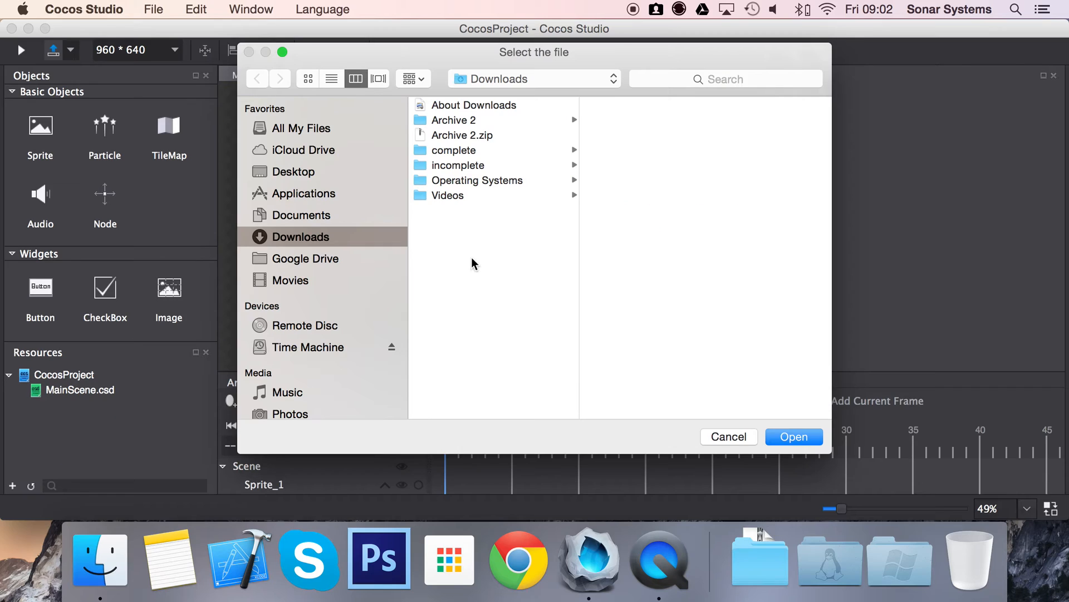
{"action": "left_click", "coordinate": [293, 171]}
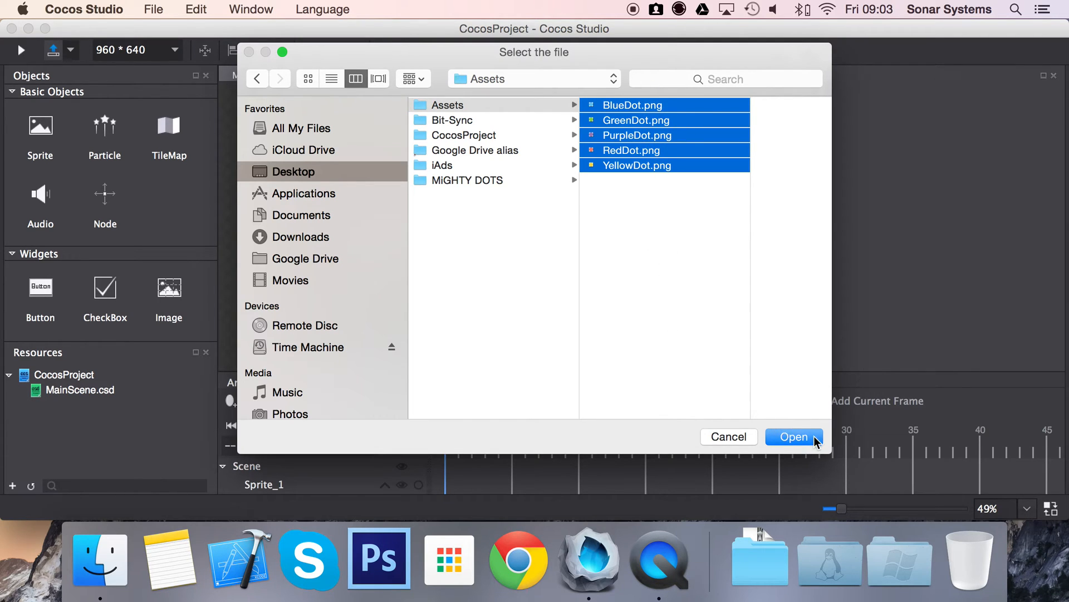
{"action": "left_click", "coordinate": [793, 437]}
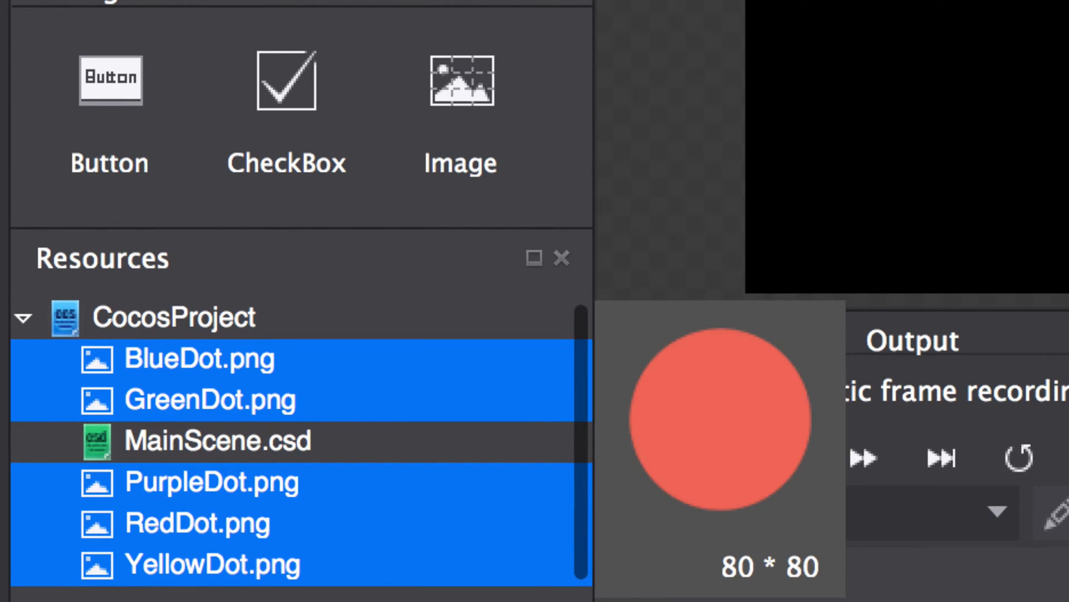
{"action": "left_click", "coordinate": [199, 359]}
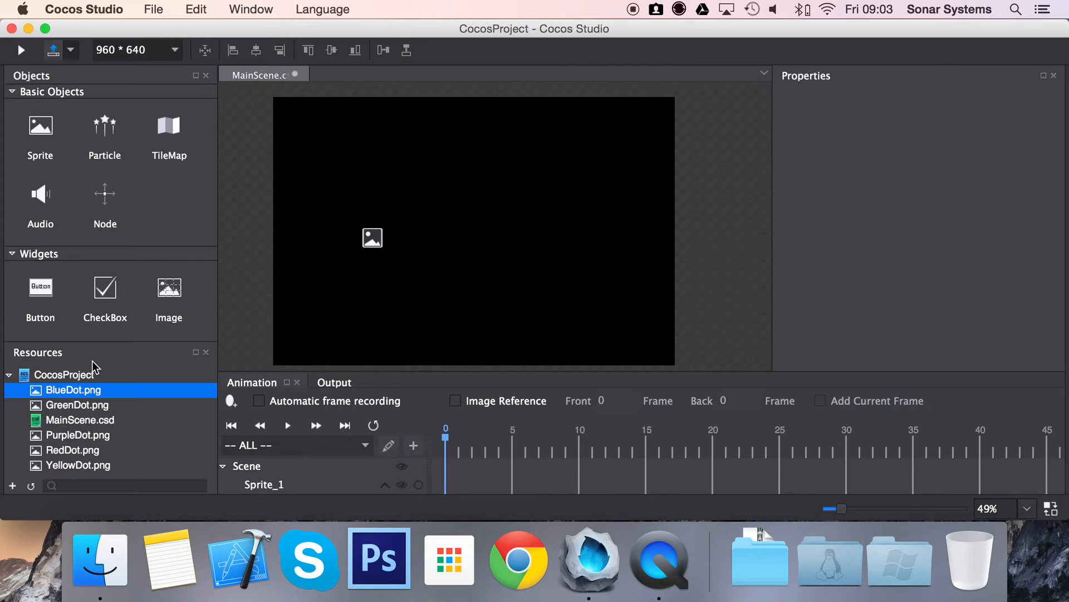
{"action": "right_click", "coordinate": [62, 374]}
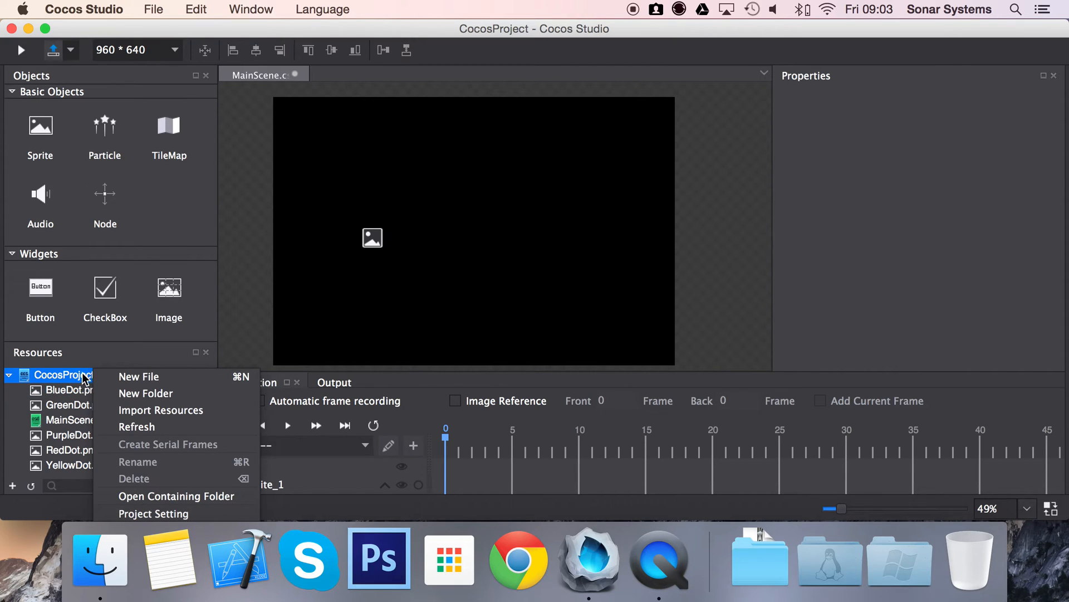
{"action": "mouse_move", "coordinate": [162, 410]}
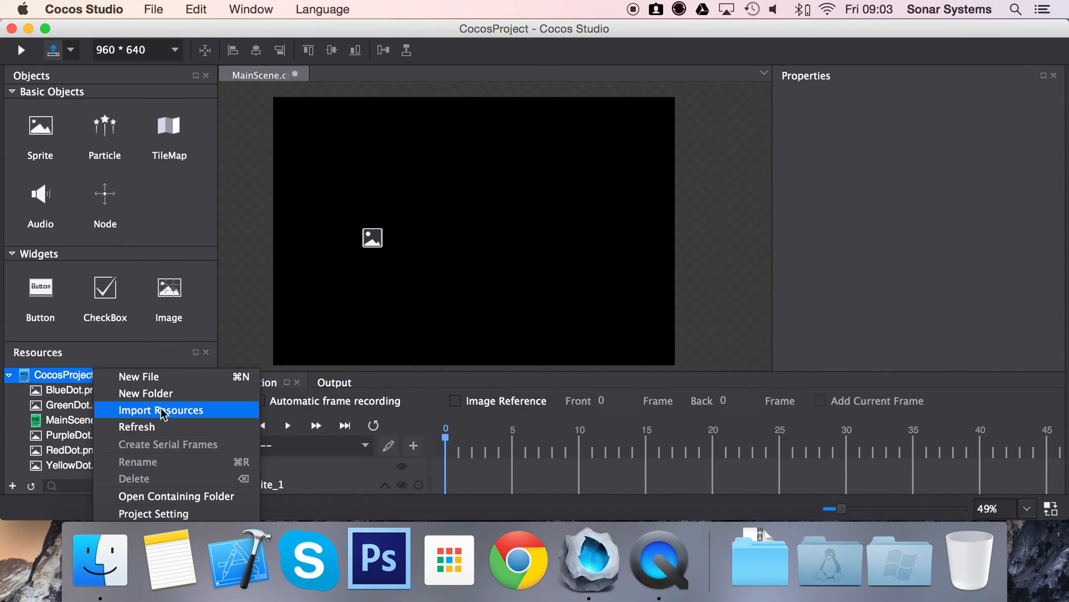
{"action": "left_click", "coordinate": [162, 410]}
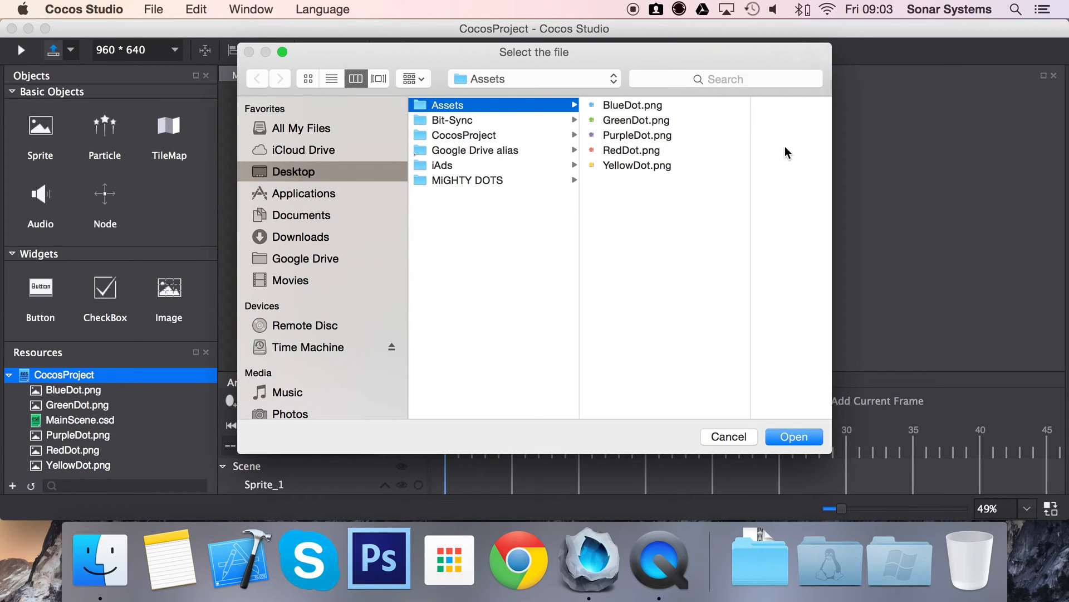
{"action": "mouse_move", "coordinate": [628, 258]}
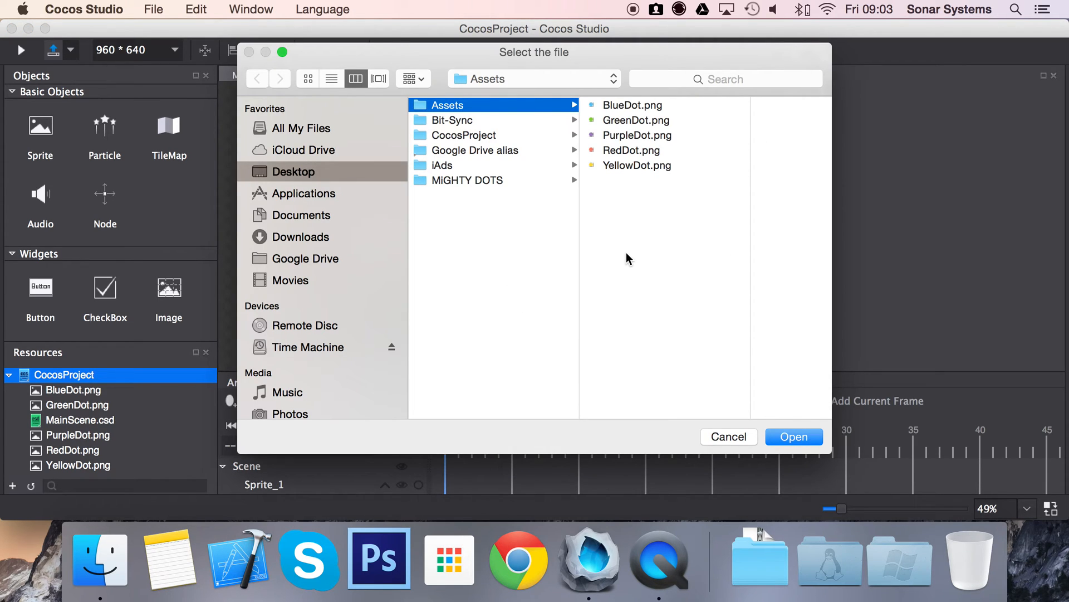
{"action": "left_click", "coordinate": [793, 436]}
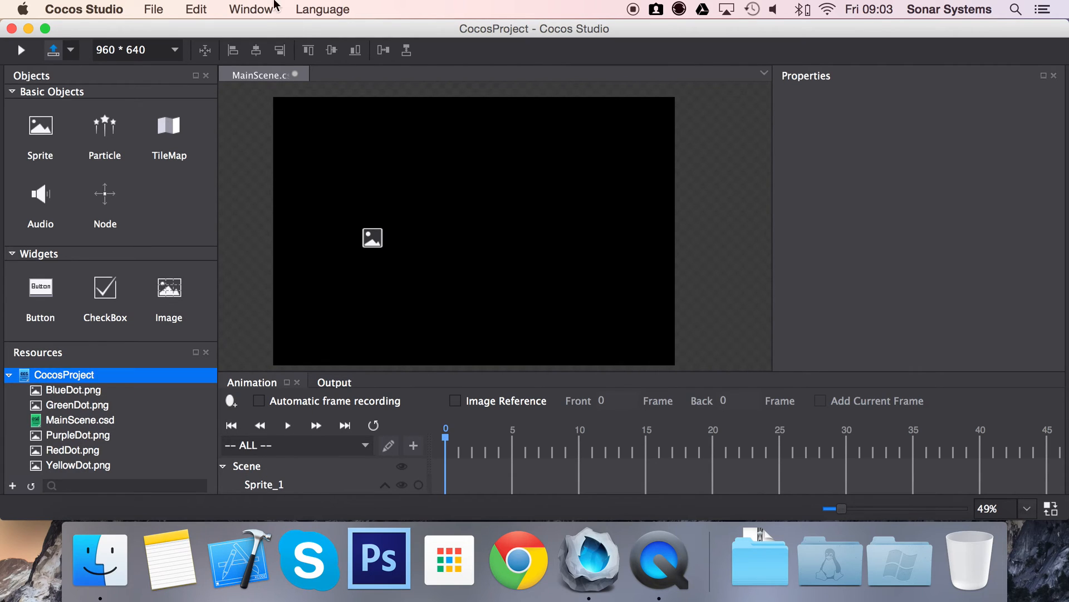
{"action": "left_click", "coordinate": [153, 9]}
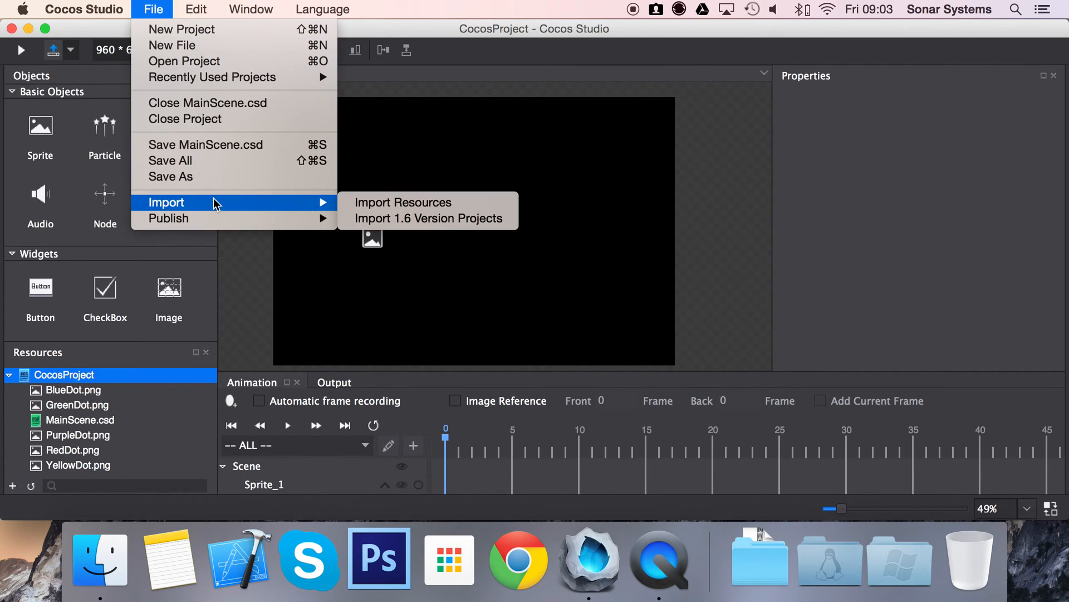